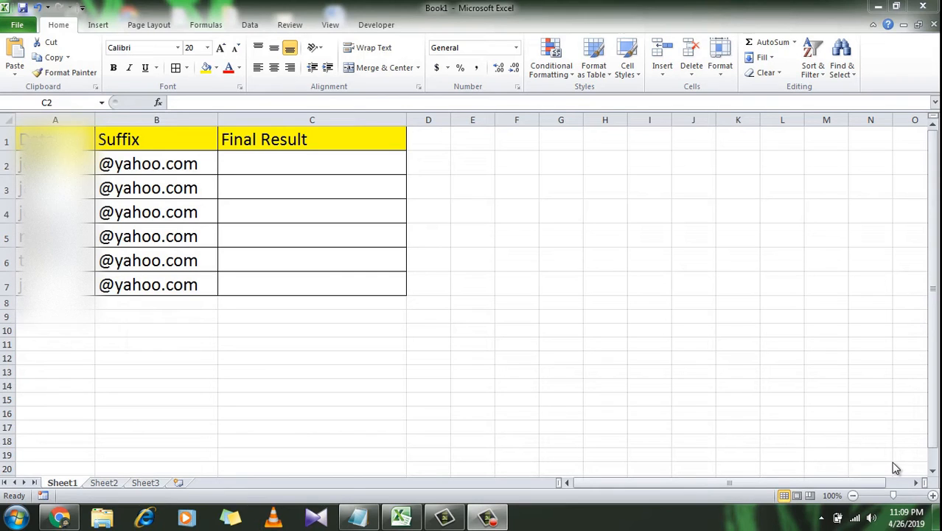
pyautogui.moveTo(636, 390)
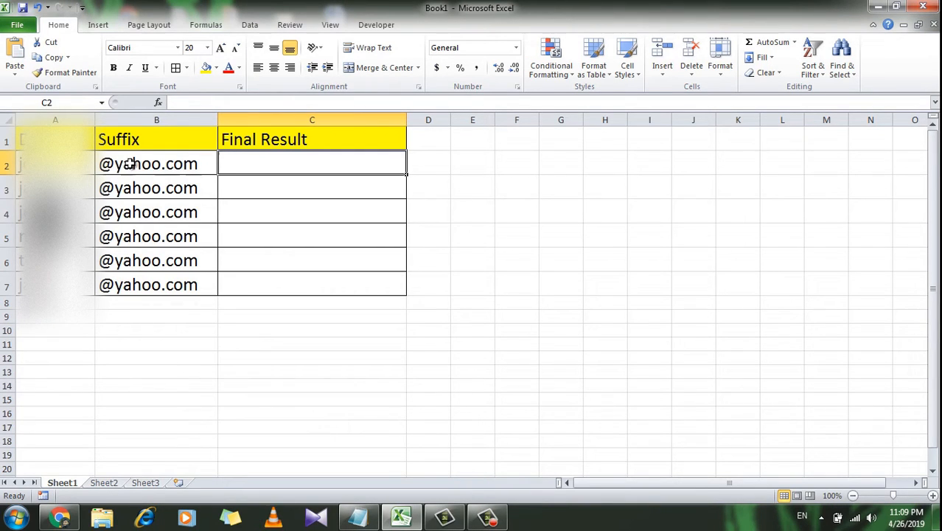
pyautogui.click(147, 164)
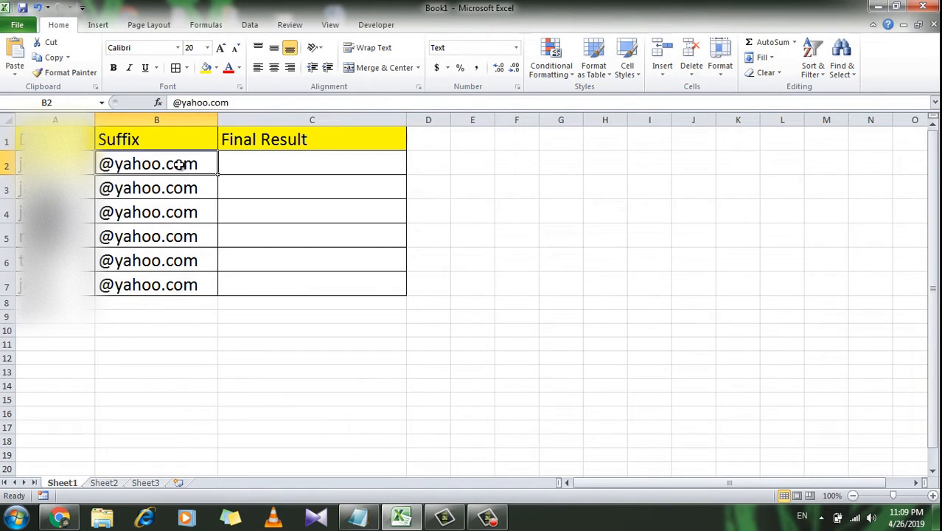
pyautogui.click(247, 163)
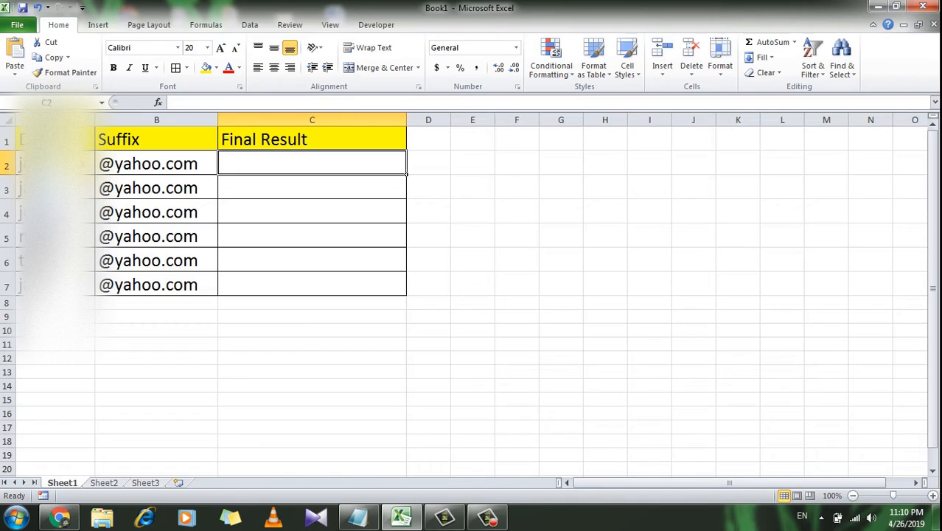
pyautogui.click(151, 163)
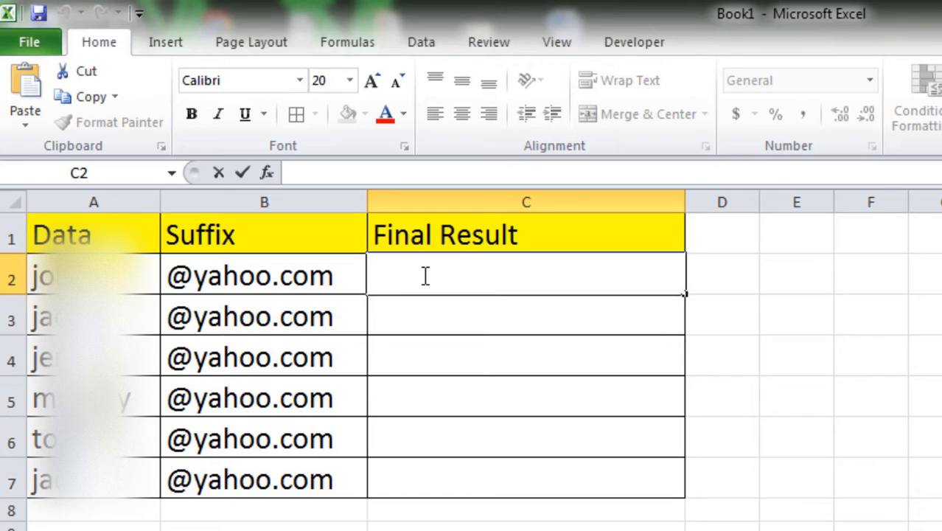
pyautogui.write('=')
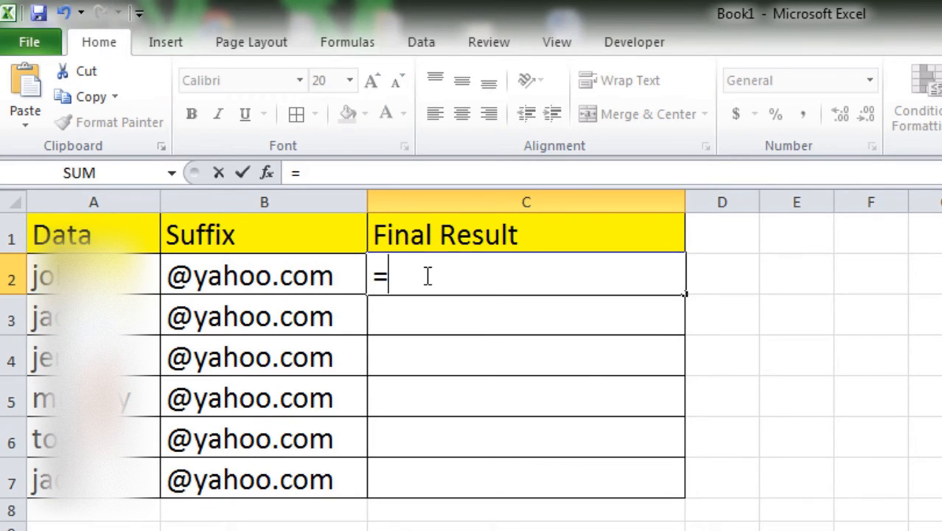
pyautogui.write('con')
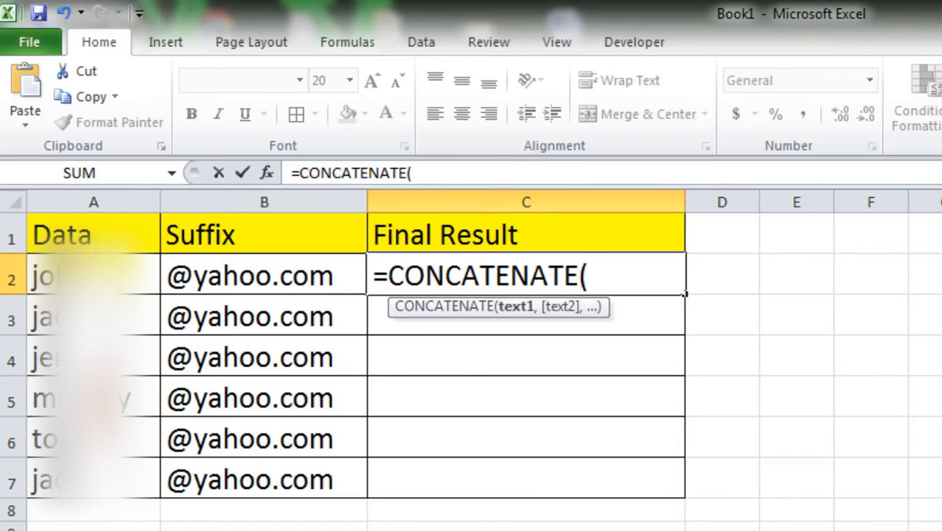
pyautogui.click(93, 276)
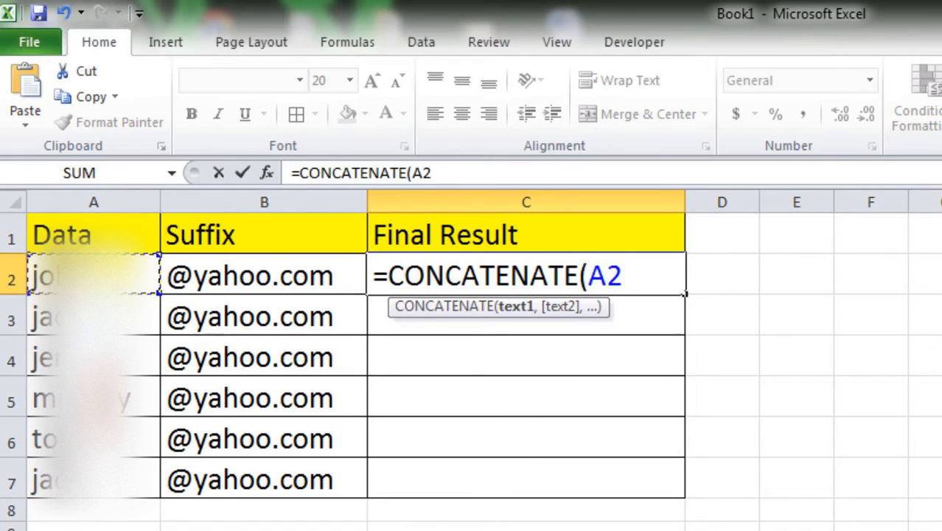
pyautogui.write(',')
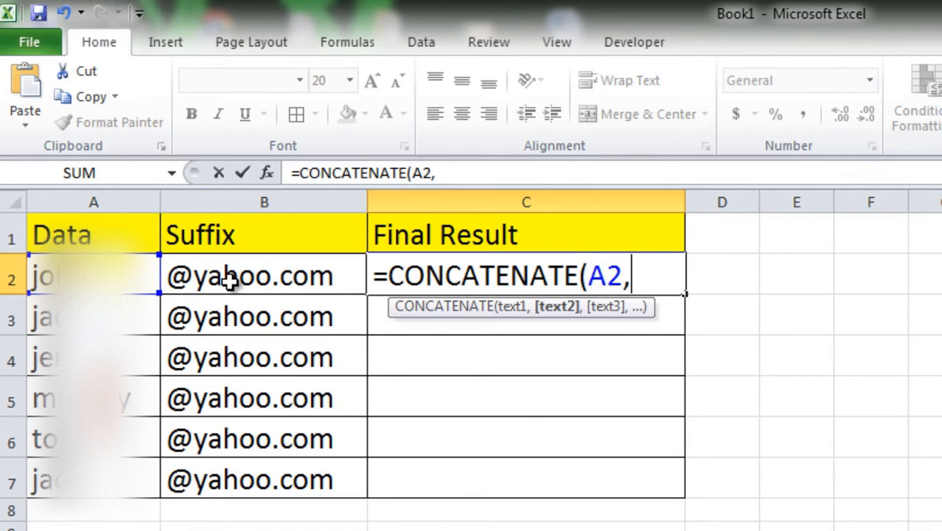
pyautogui.click(264, 275)
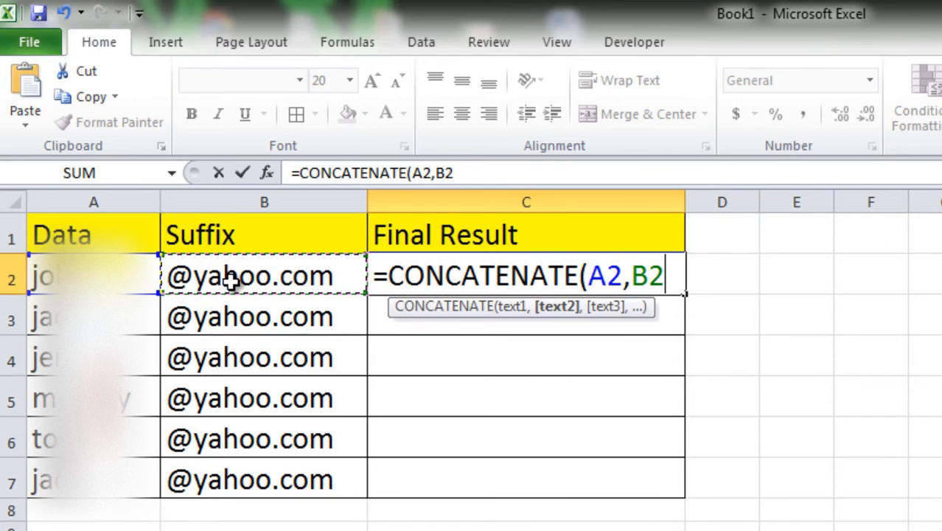
pyautogui.write(')')
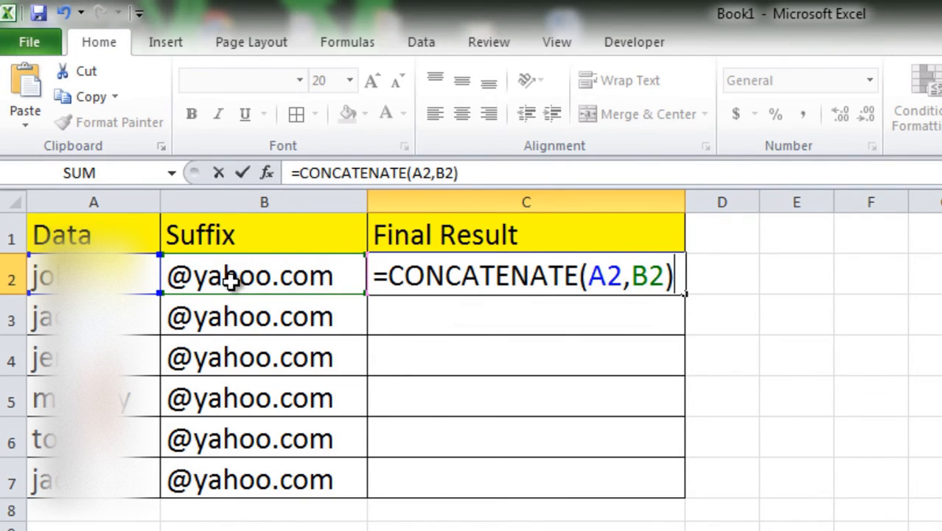
pyautogui.press('Enter')
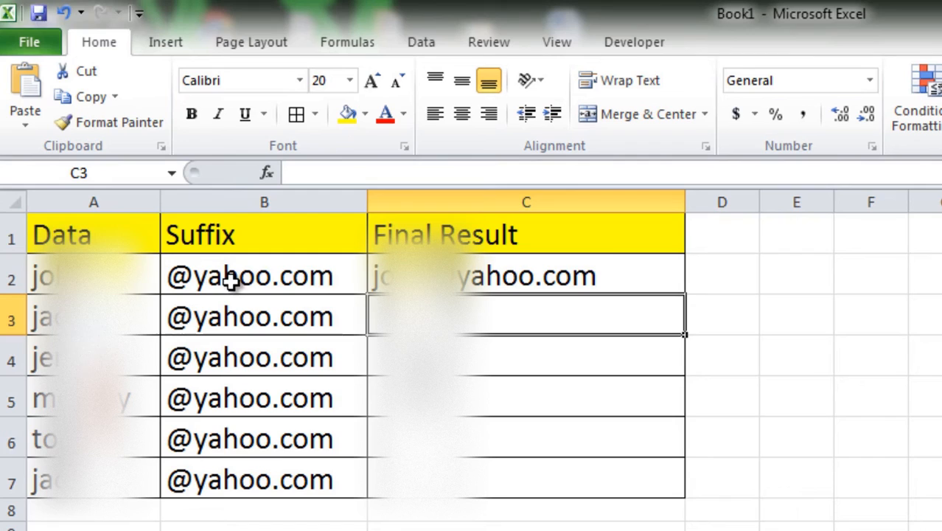
pyautogui.moveTo(206, 284)
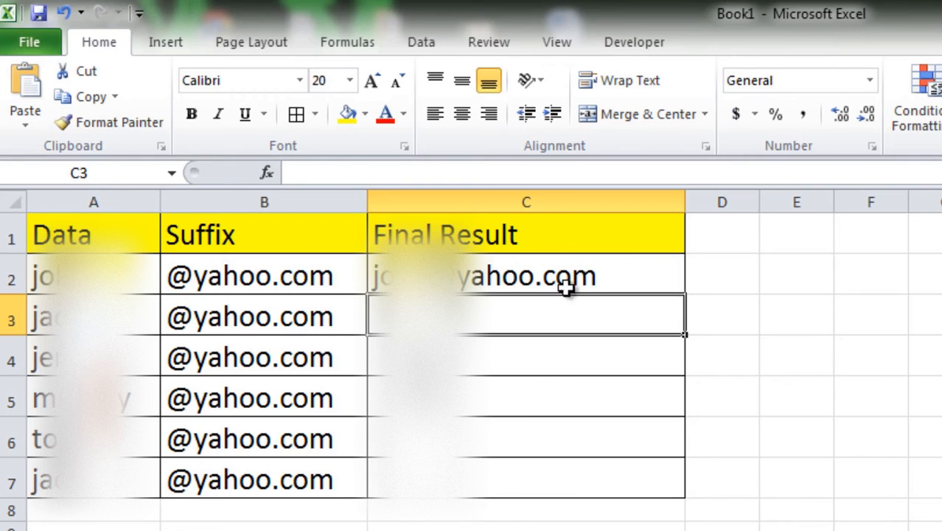
pyautogui.click(525, 276)
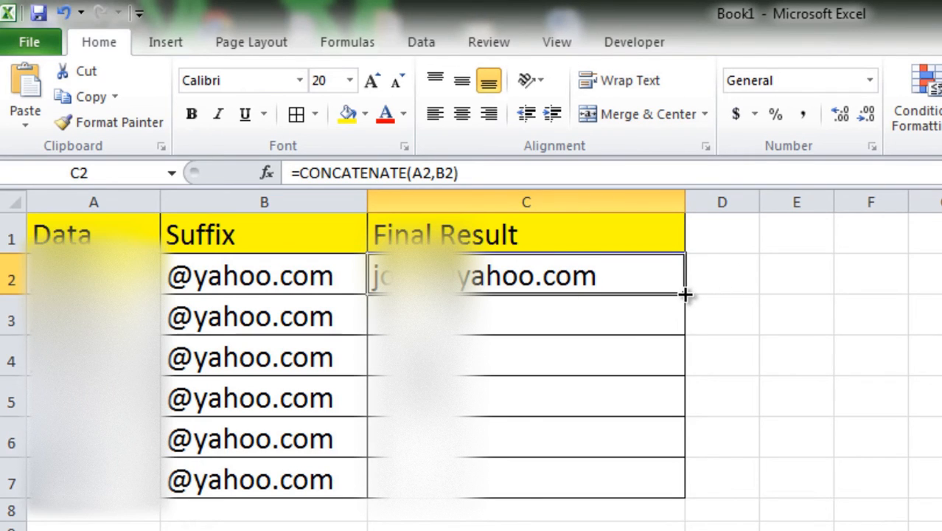